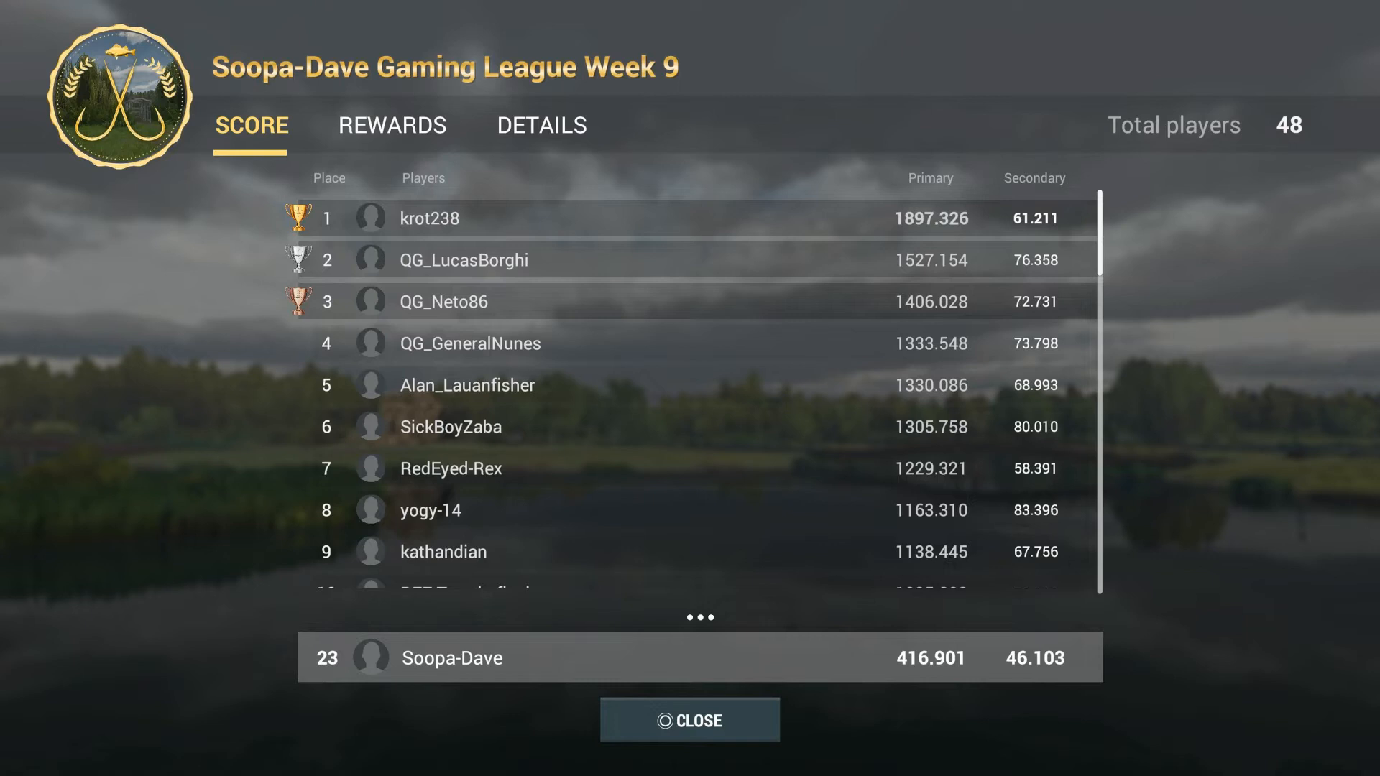
{"action": "scroll", "scroll_direction": "down", "scroll_amount": 3}
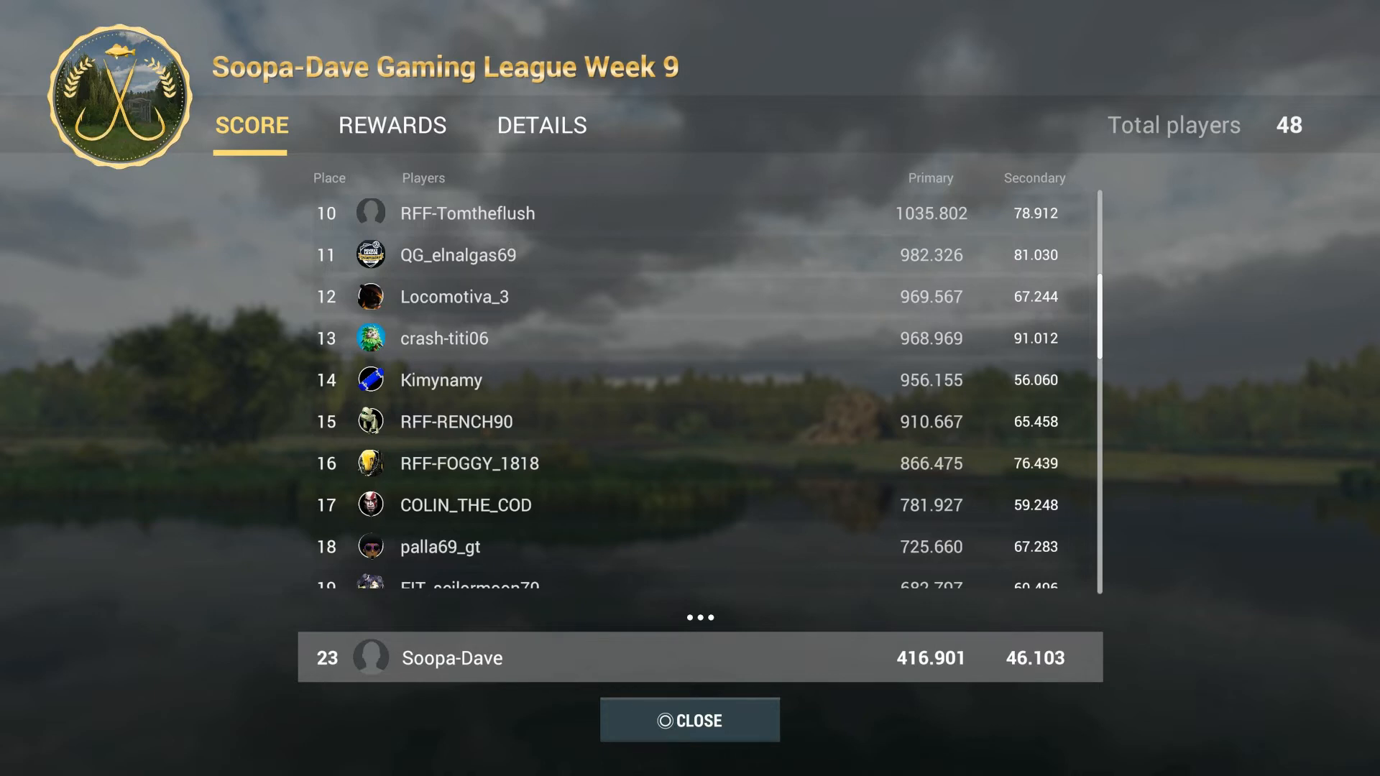
{"action": "scroll", "scroll_direction": "down", "scroll_amount": 3}
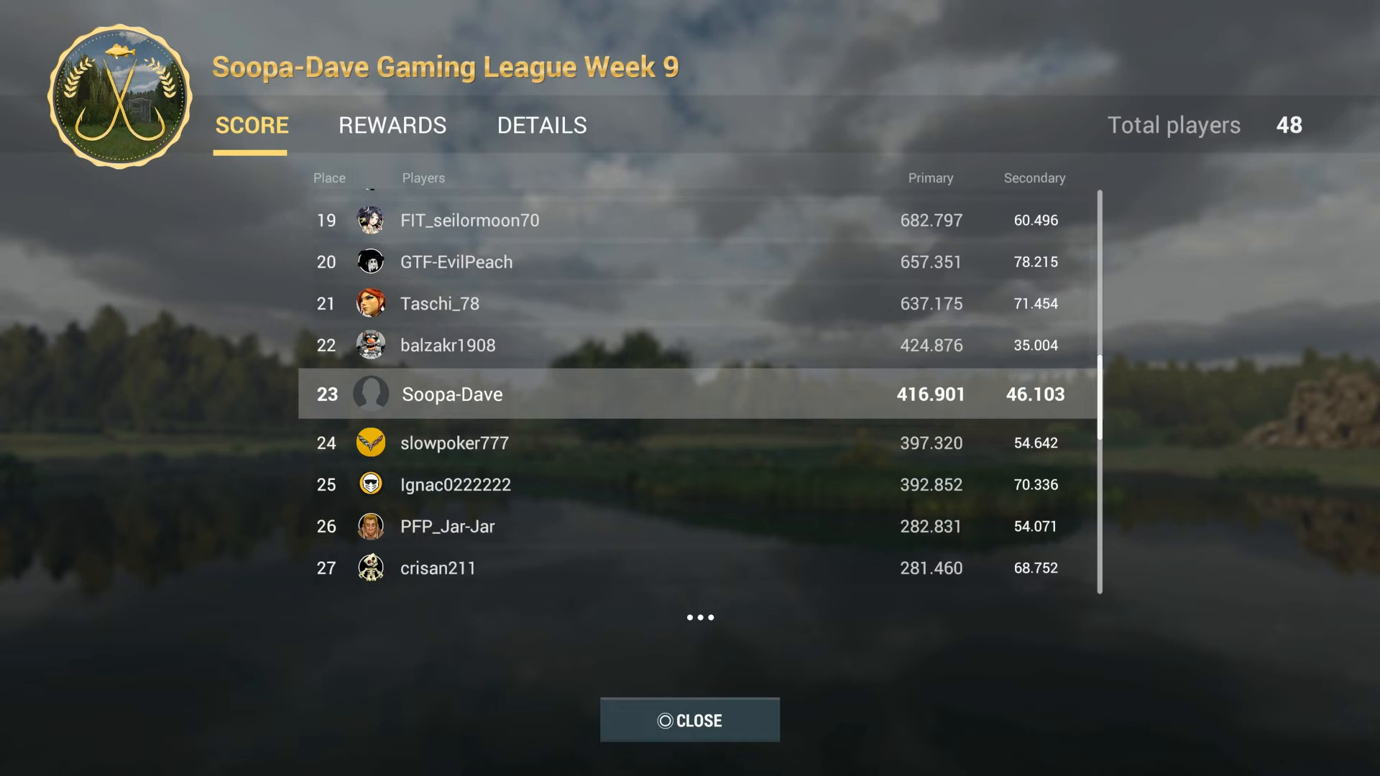
{"action": "scroll", "scroll_direction": "down", "scroll_amount": 3}
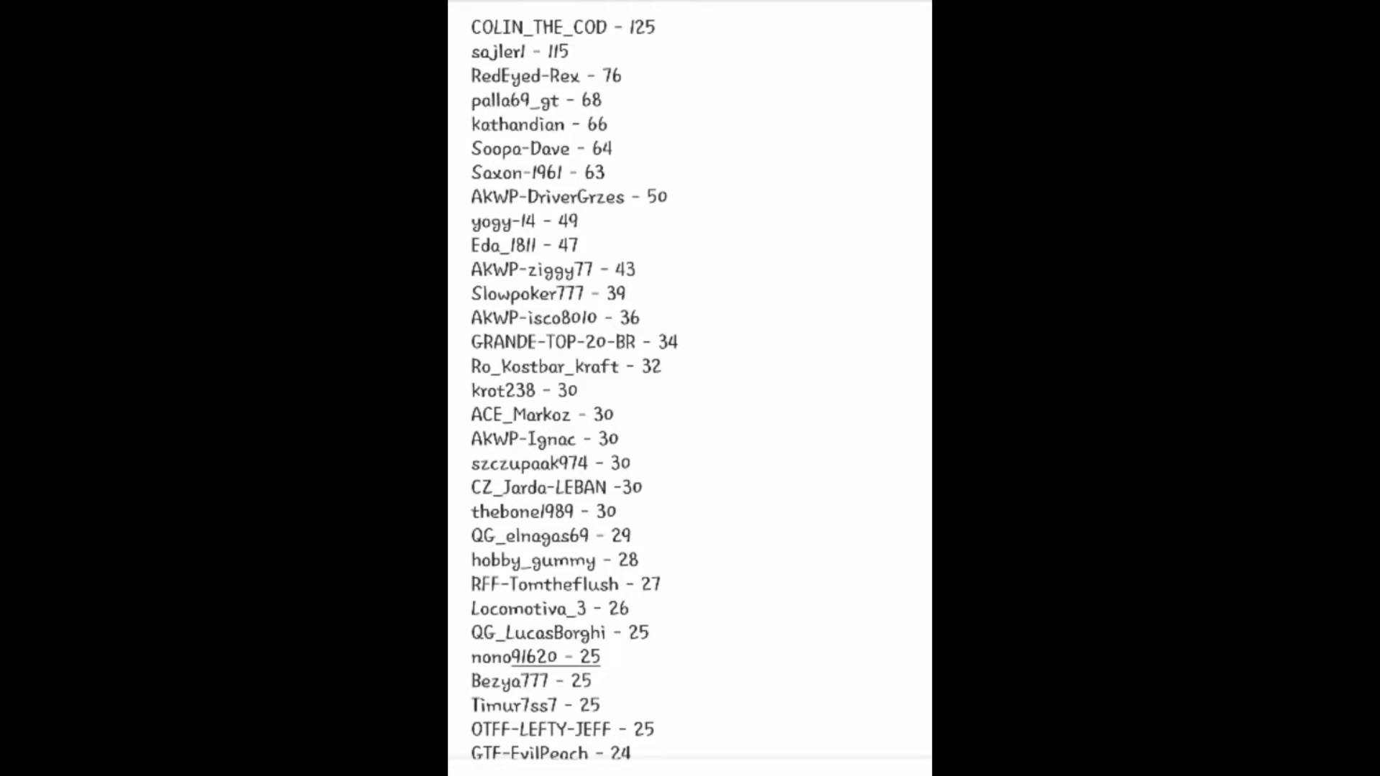
{"action": "scroll", "scroll_direction": "down", "scroll_amount": 3}
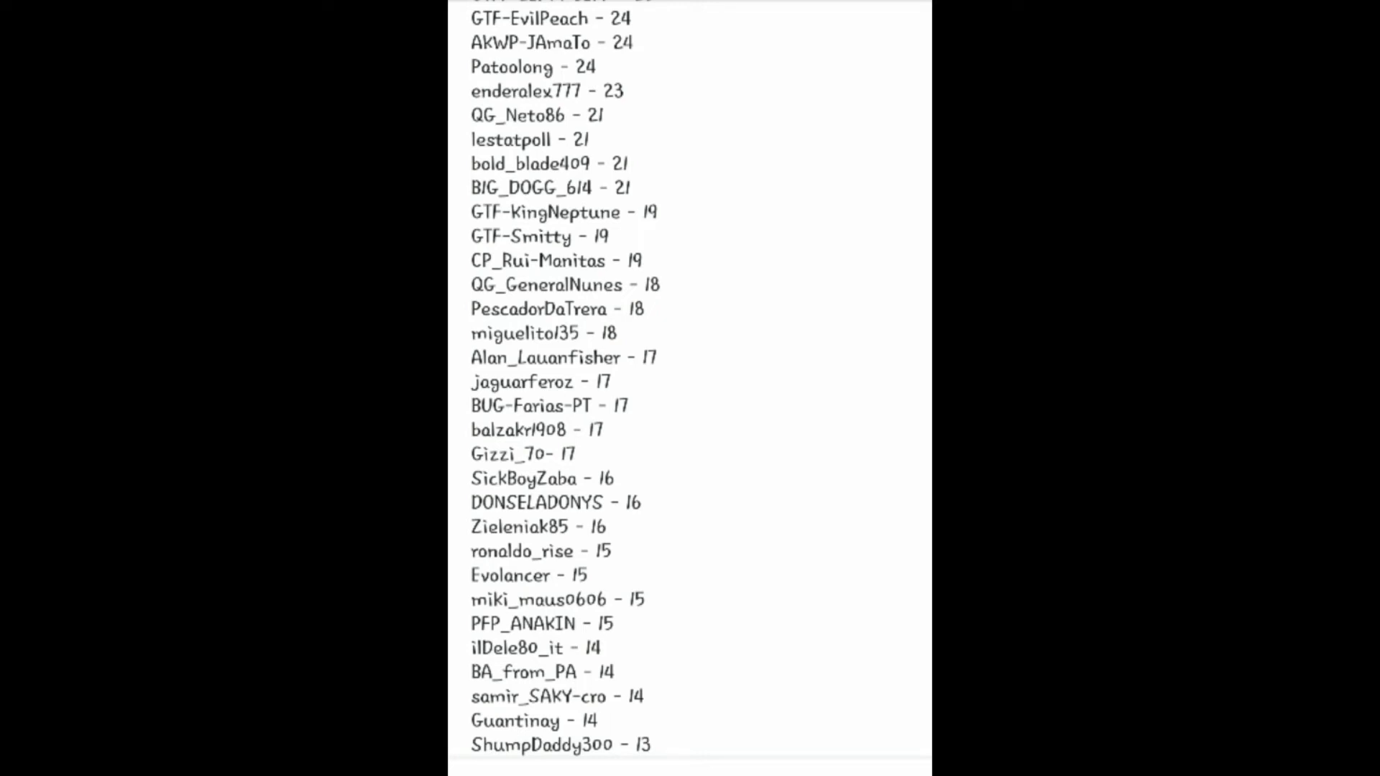
{"action": "scroll", "scroll_direction": "down", "scroll_amount": 3}
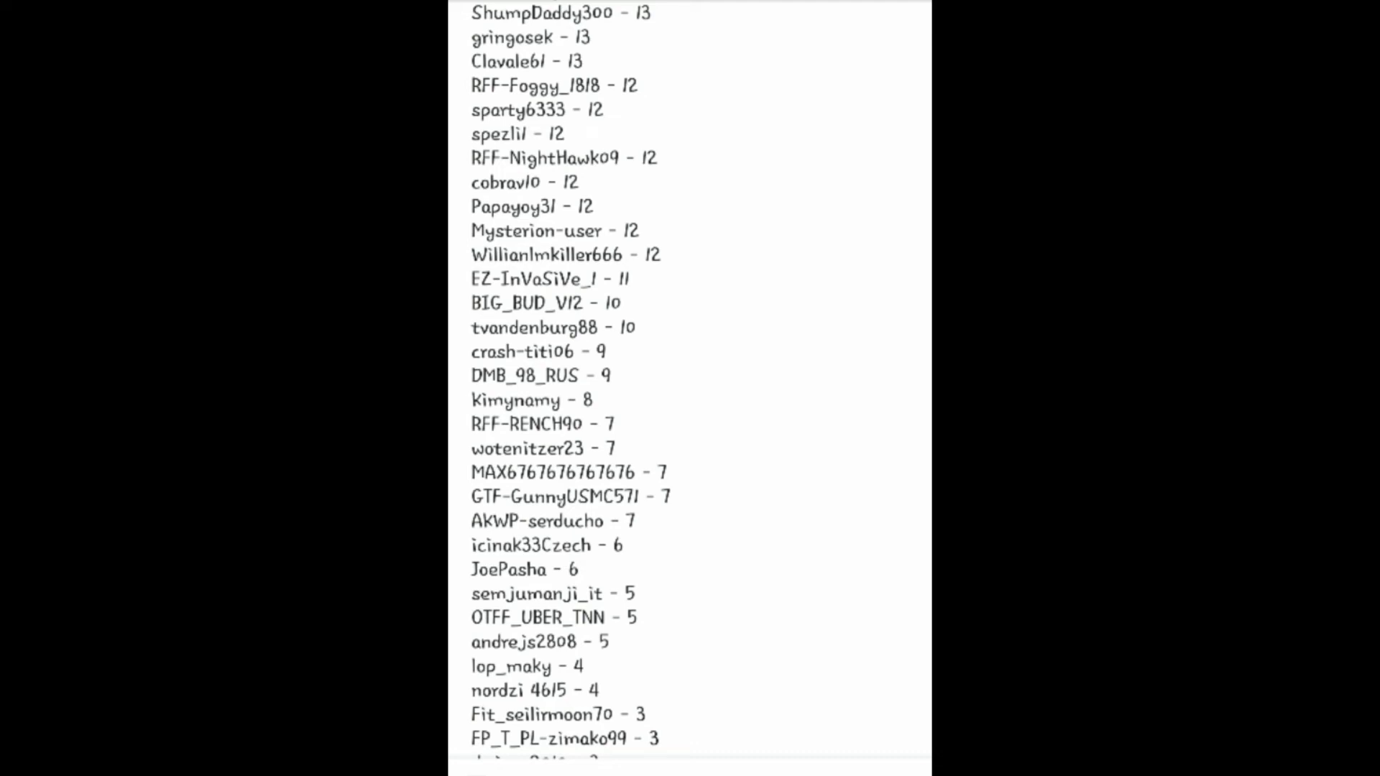
{"action": "scroll", "scroll_direction": "down", "scroll_amount": 3}
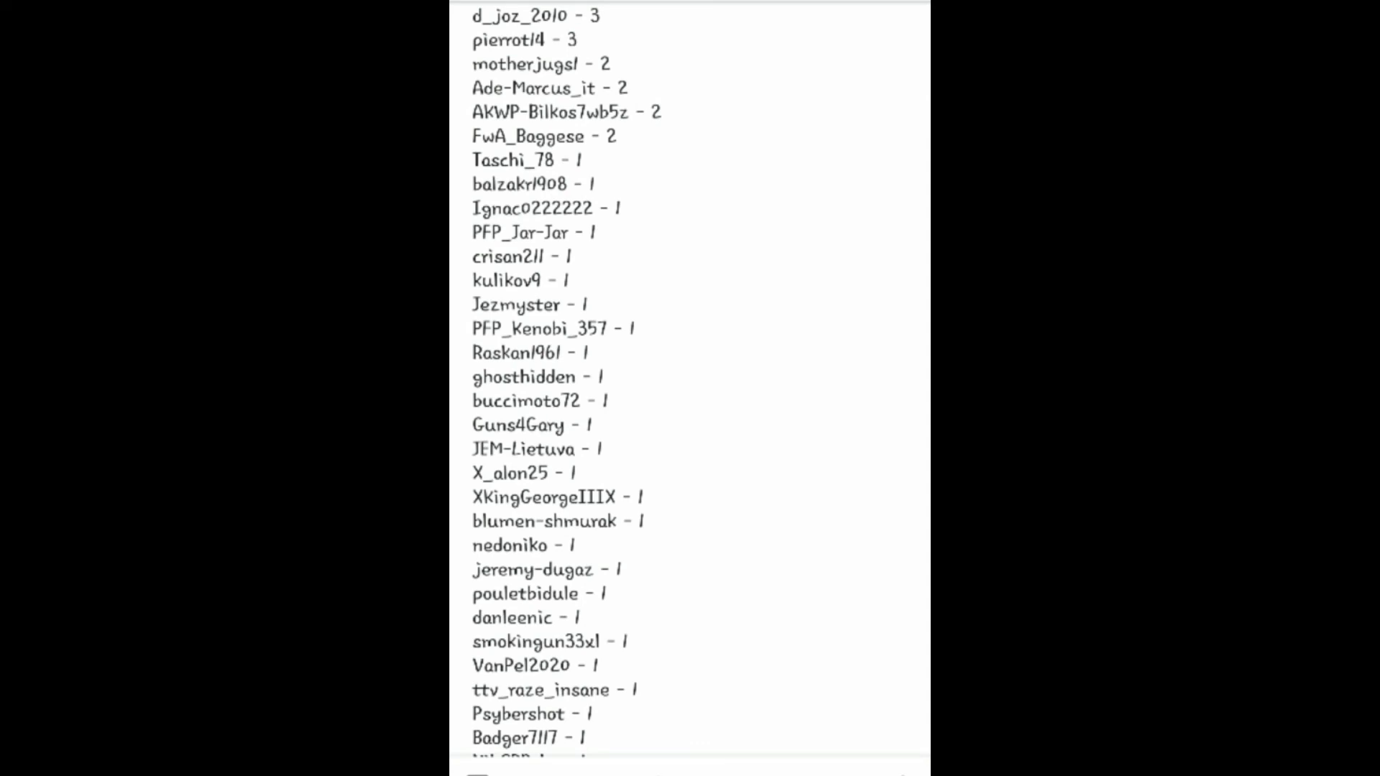